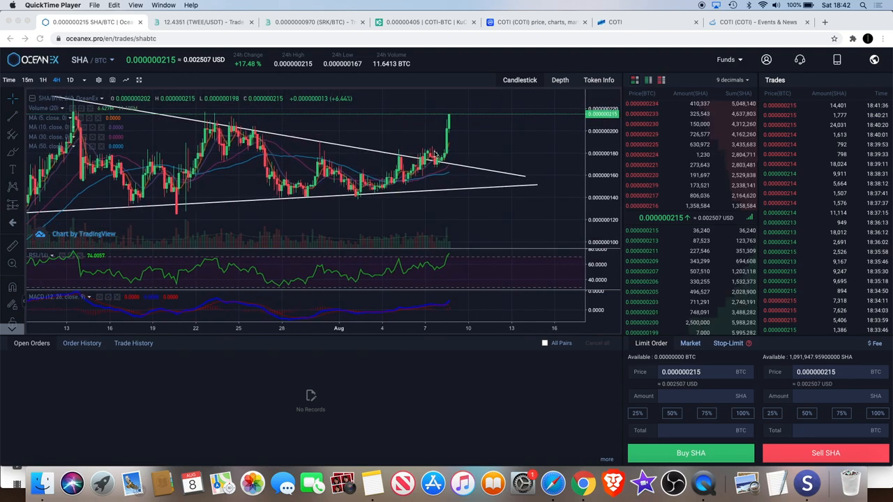
mouse_move(454, 130)
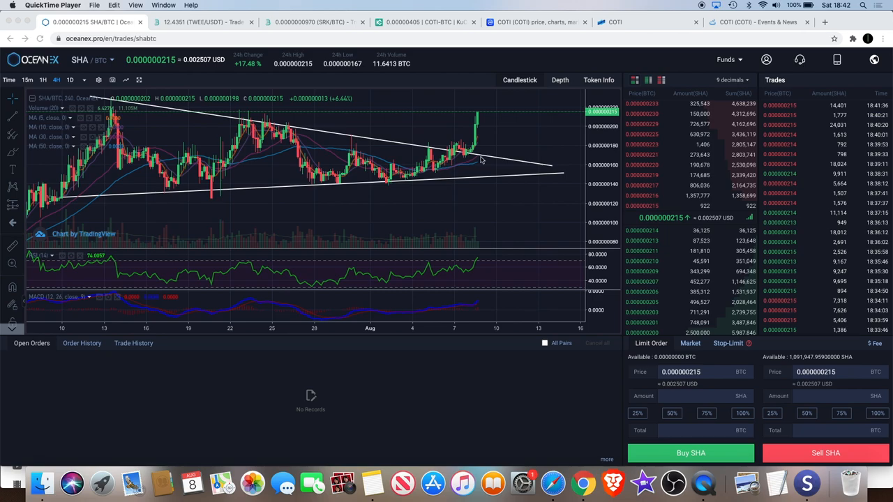
mouse_move(481, 159)
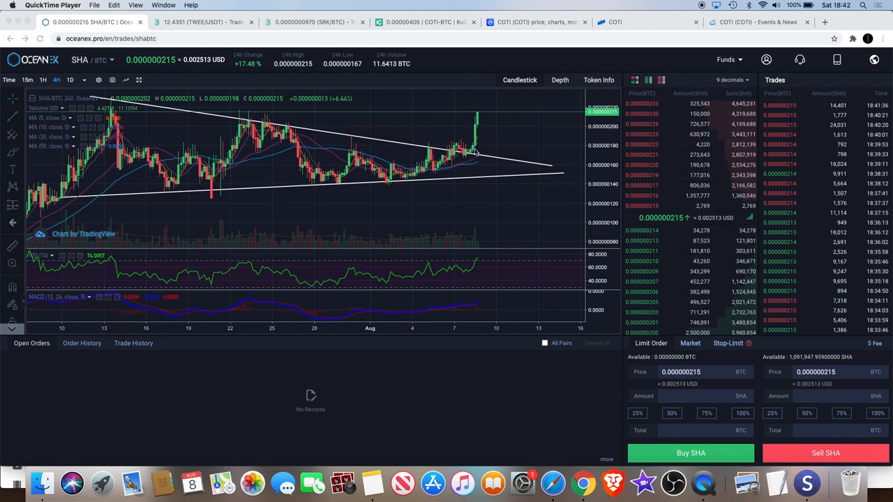
mouse_move(491, 158)
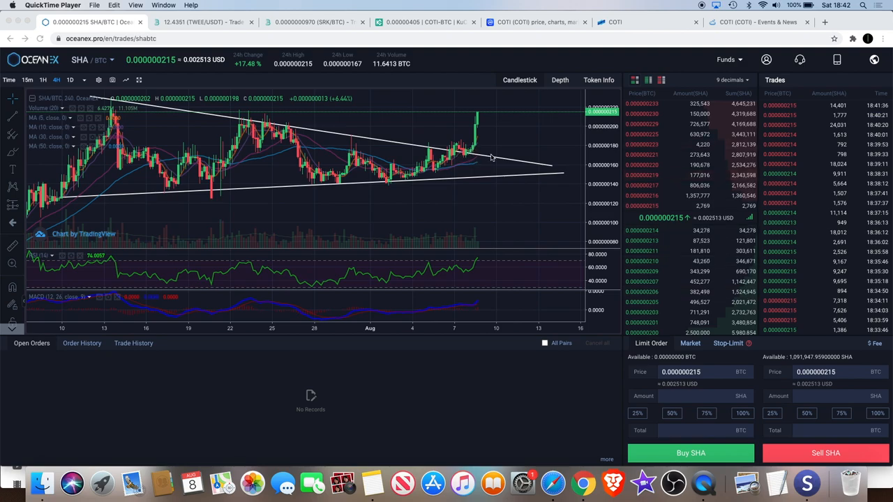
mouse_move(474, 146)
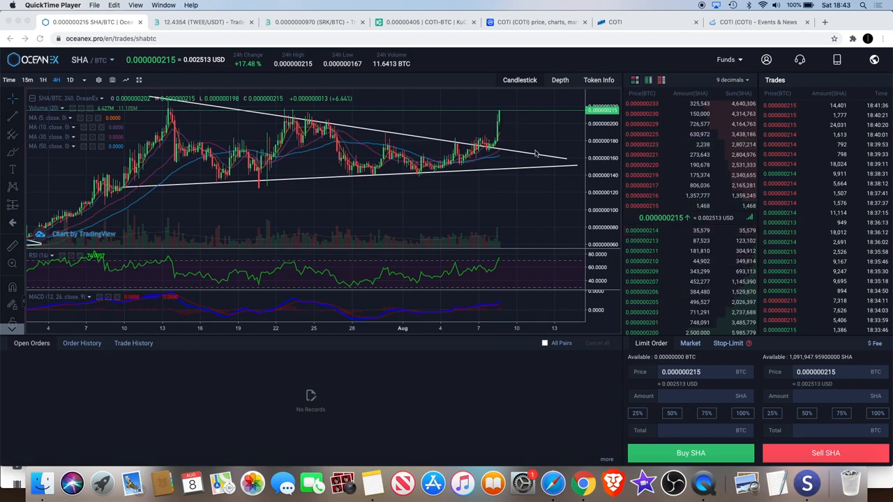
mouse_move(510, 192)
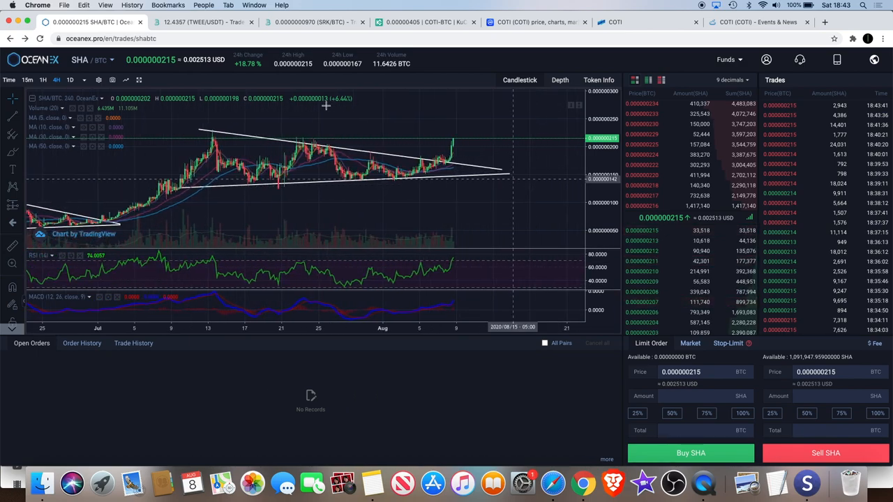
Focus the Chrome window showing OceanEx's SHA/BTC chart to reveal its history back to April
left_click(70, 79)
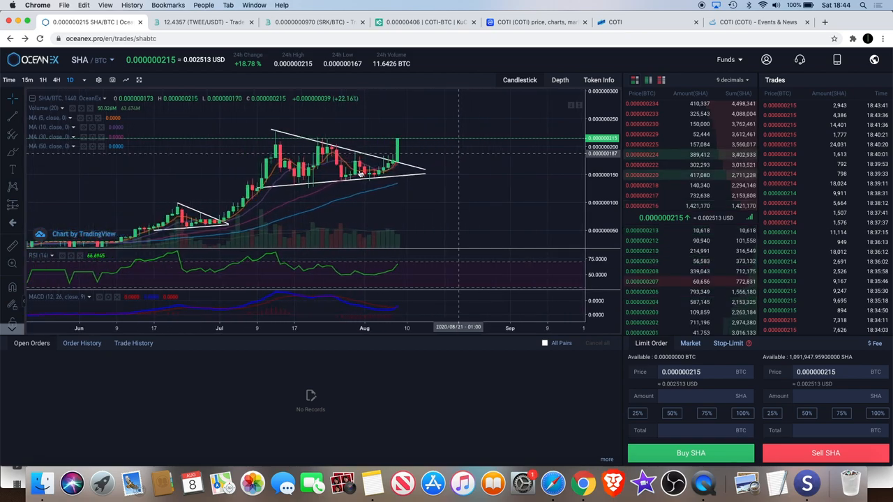
mouse_move(417, 234)
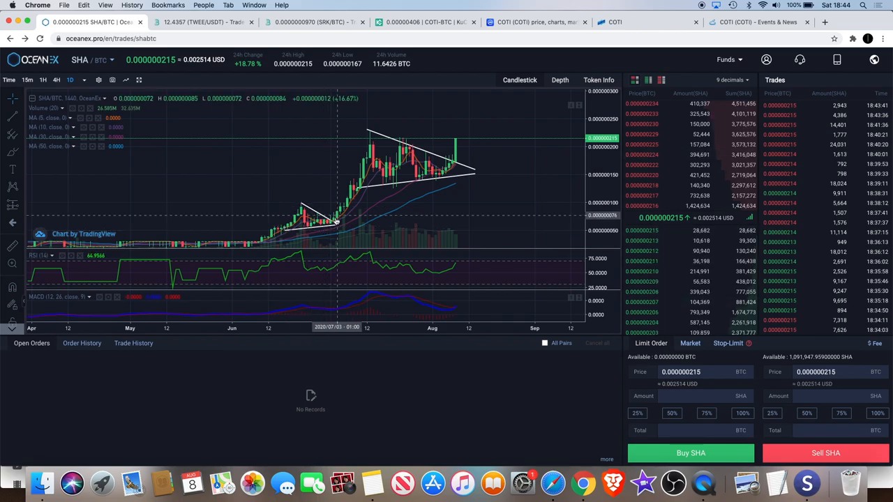
mouse_move(390, 181)
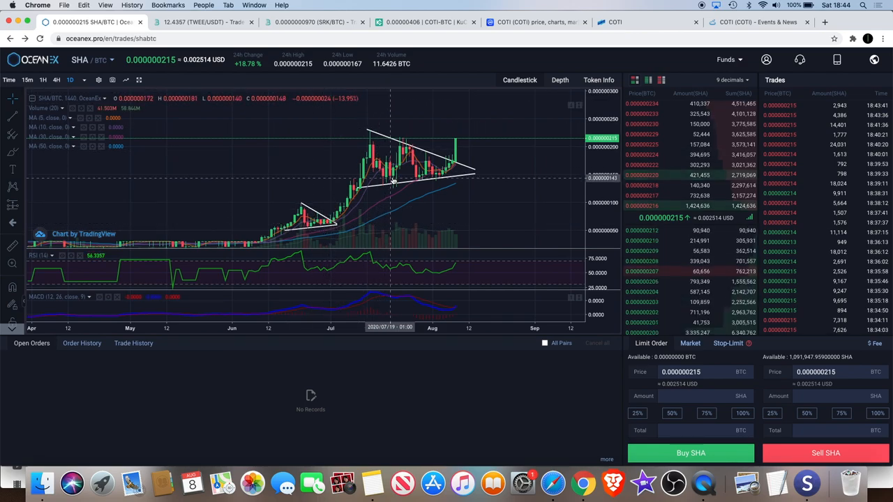
mouse_move(467, 142)
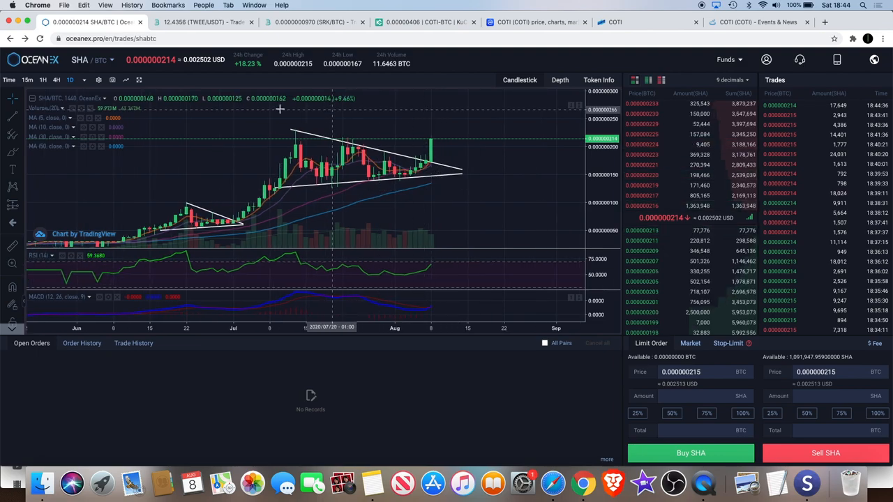
Bring up Bitmart's SRK/BTC trading page with its August spike and decline
left_click(311, 22)
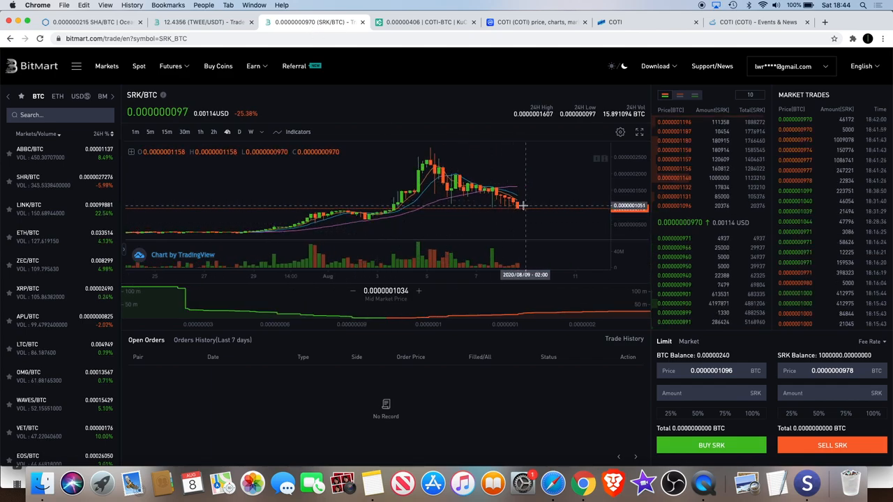
mouse_move(515, 206)
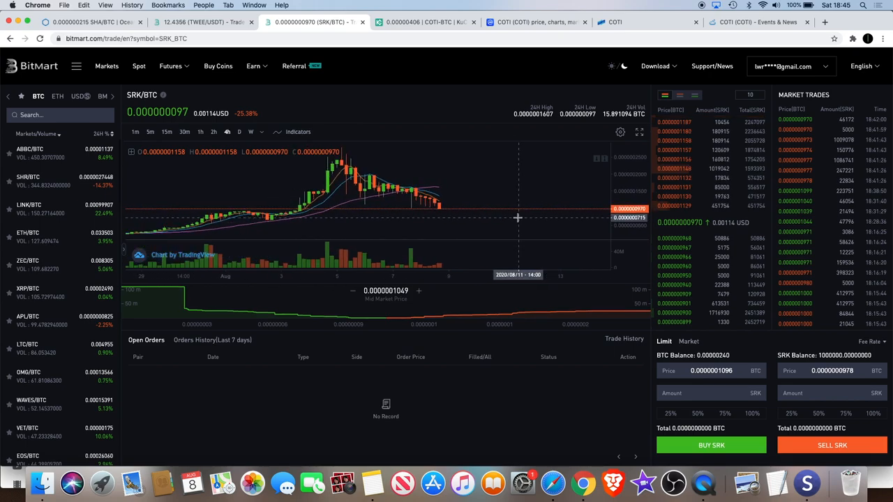
mouse_move(481, 212)
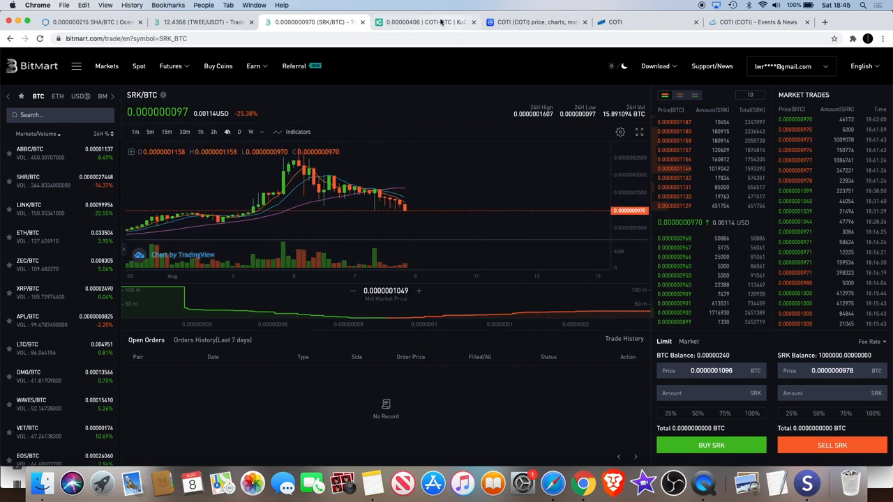
Bring up KuCoin's COTI/BTC trading page with its daily chart rising into August
left_click(425, 23)
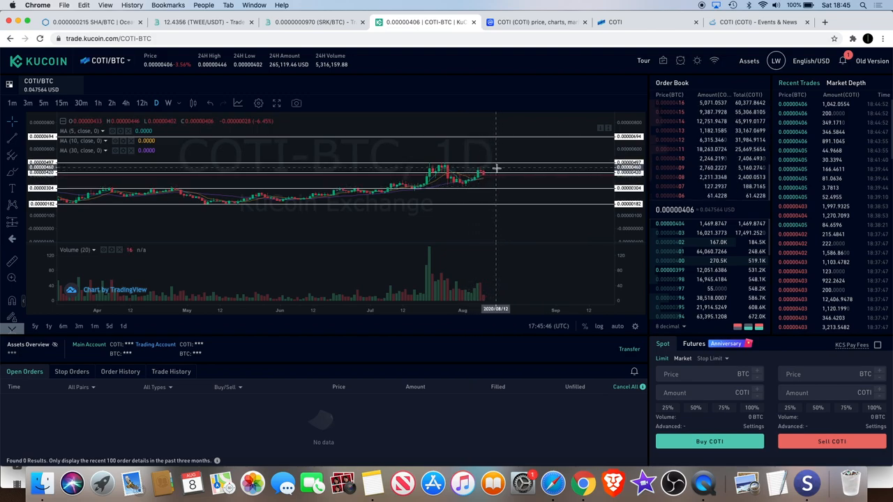
mouse_move(481, 165)
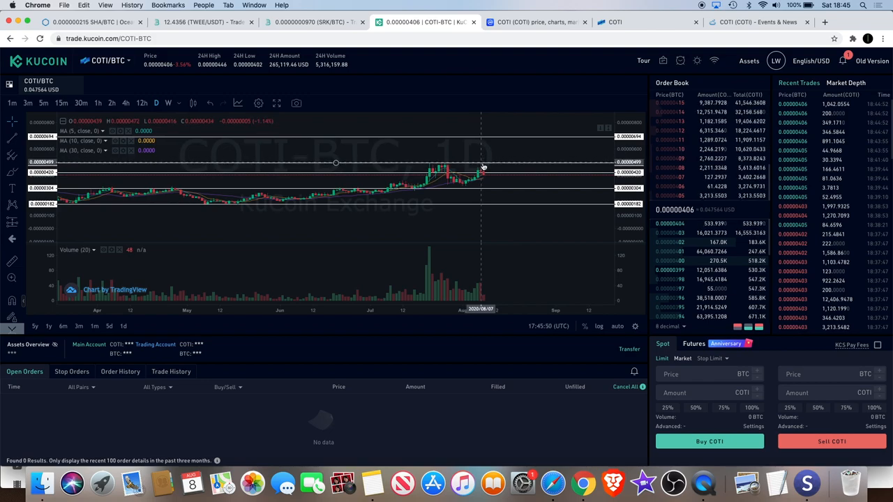
mouse_move(527, 152)
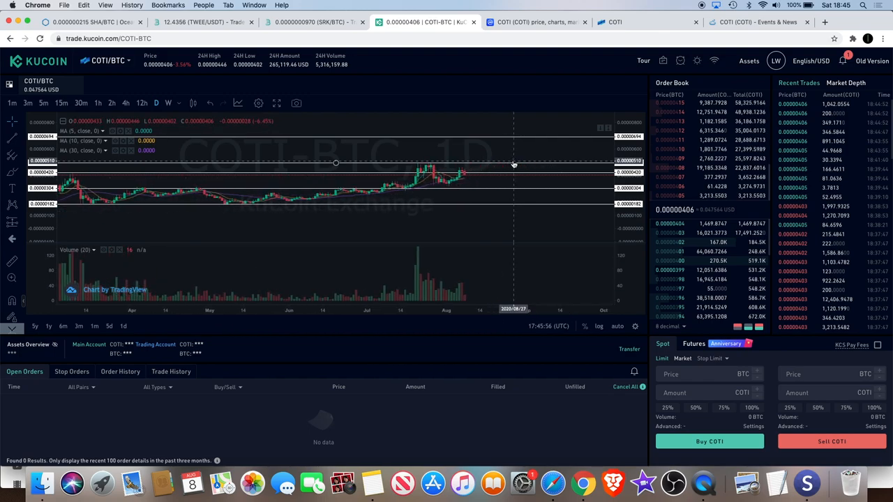
mouse_move(444, 194)
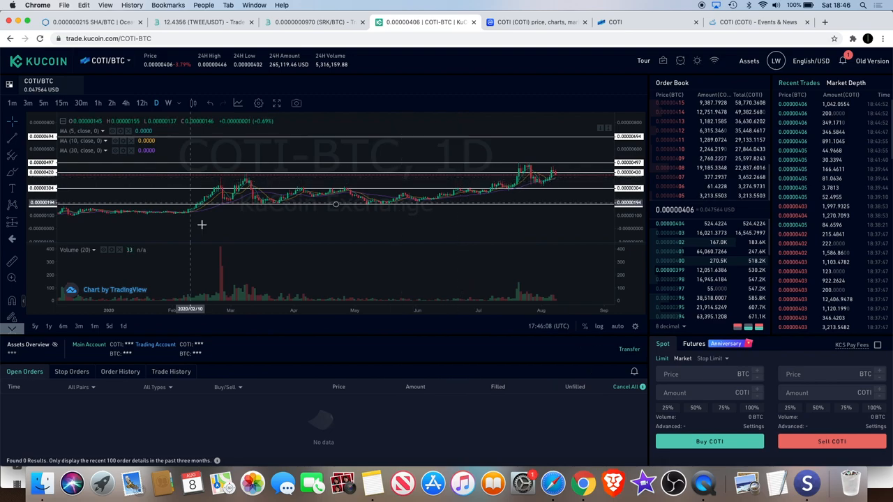
mouse_move(159, 208)
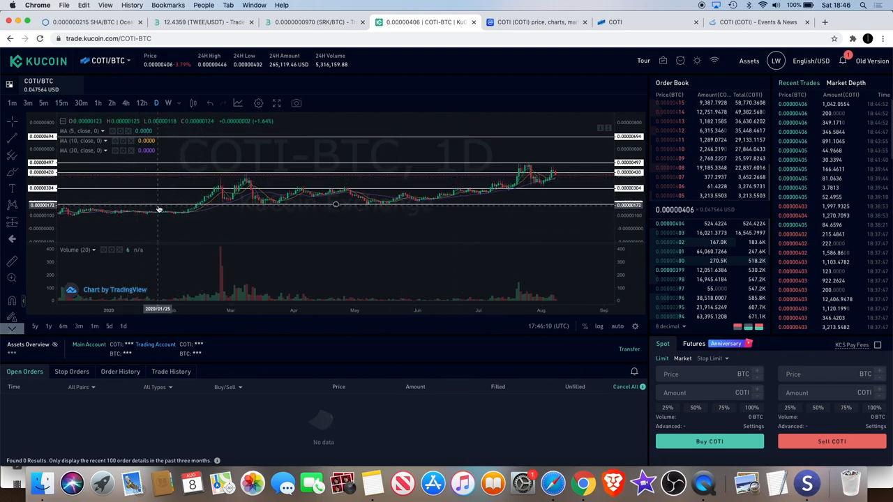
mouse_move(262, 173)
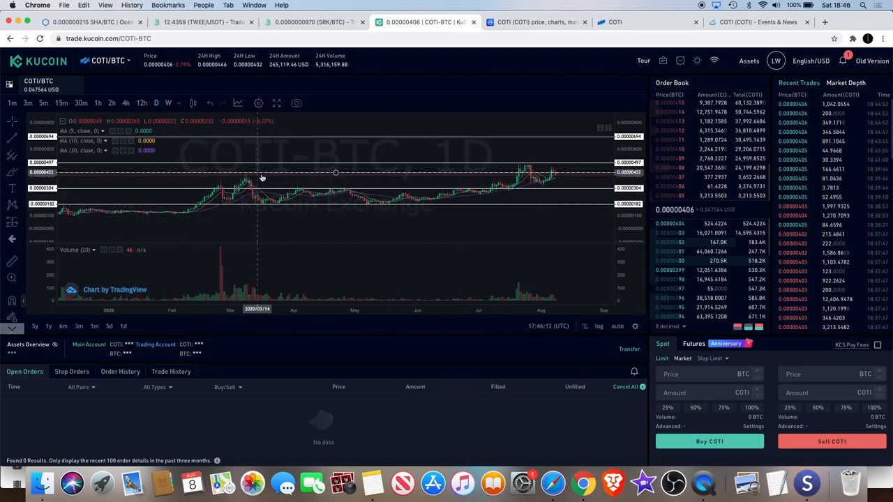
mouse_move(259, 201)
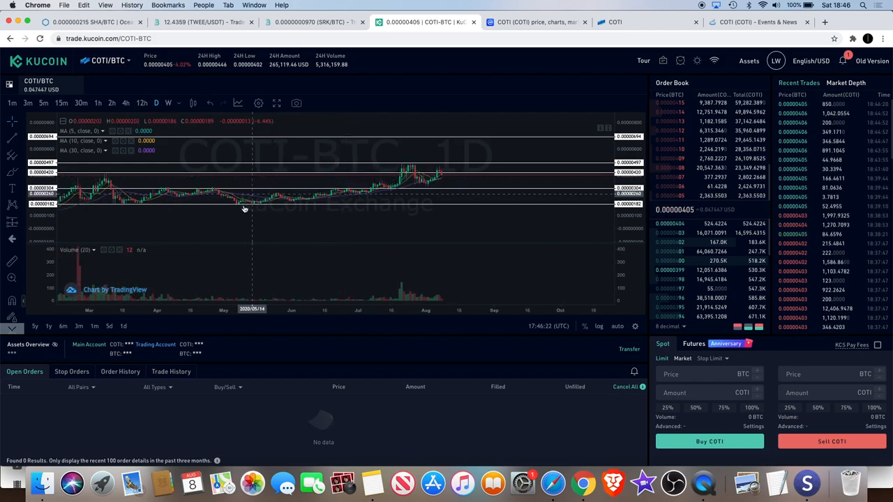
mouse_move(407, 173)
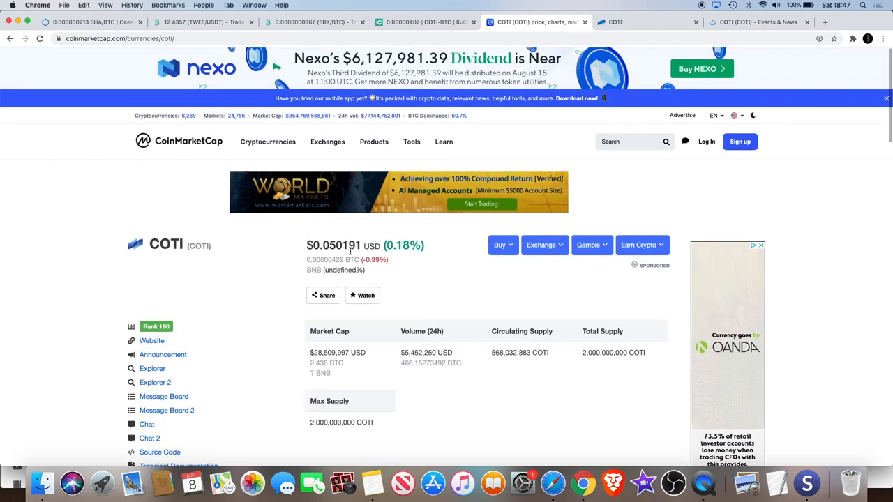
mouse_move(319, 350)
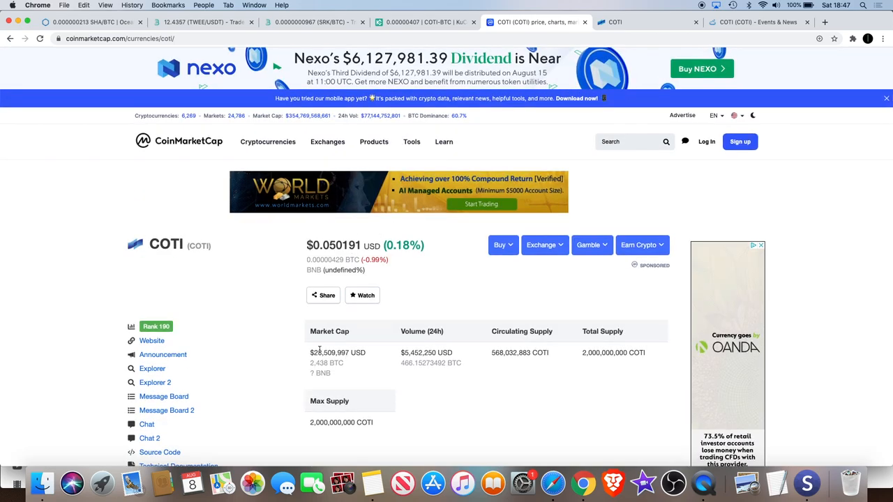
Review COTI's CoinMarketCap stats: ~$0.050 price, ~$28.5M market cap, 568M circulating supply, and its charts
scroll("down", 3)
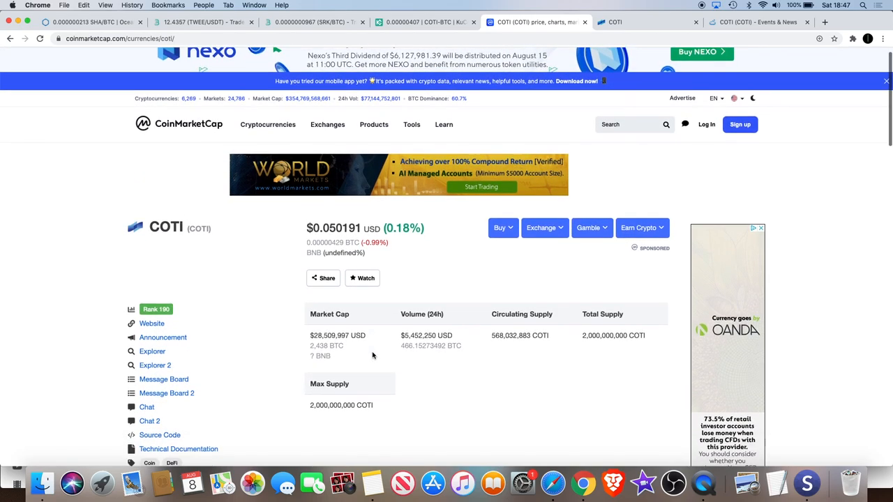
scroll("down", 3)
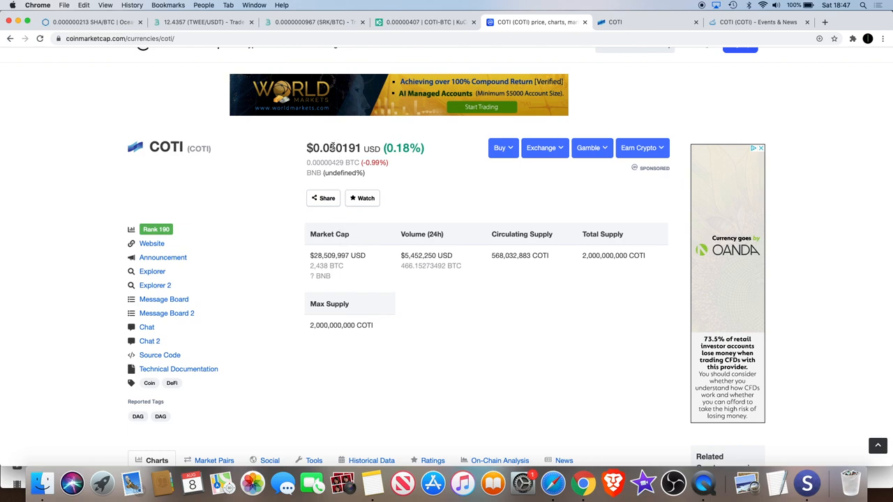
mouse_move(619, 285)
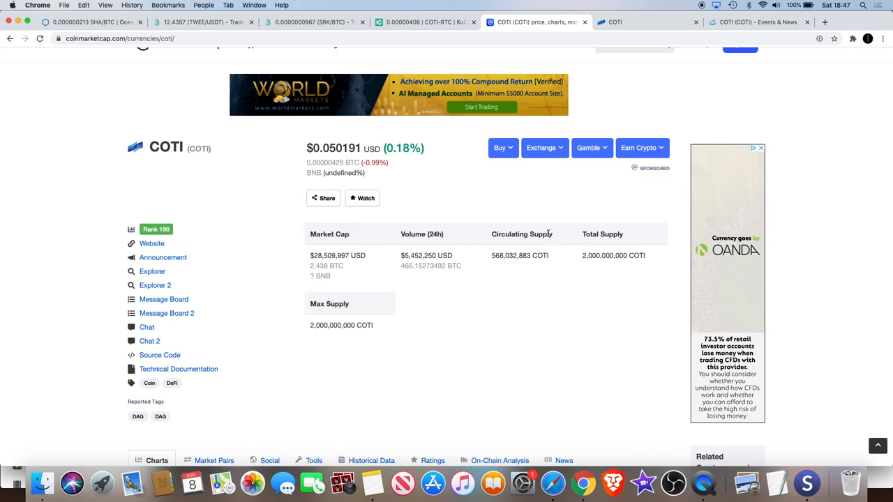
scroll("up", 3)
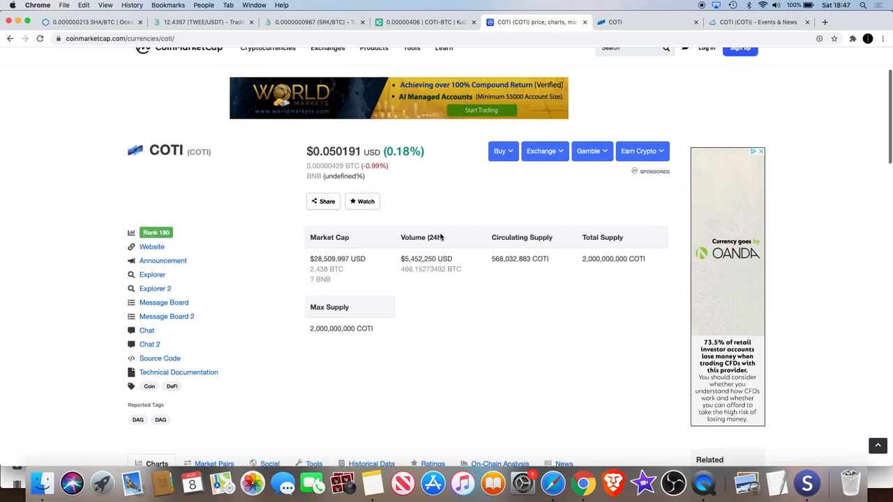
scroll("down", 3)
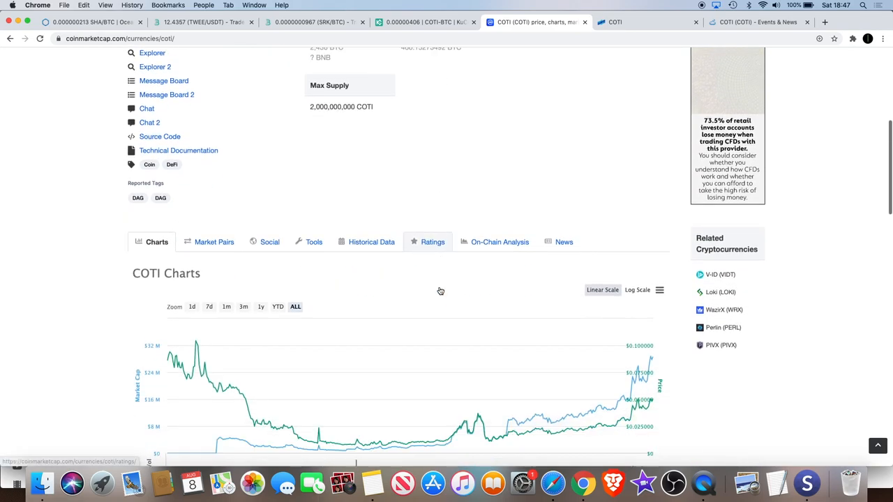
scroll("up", 3)
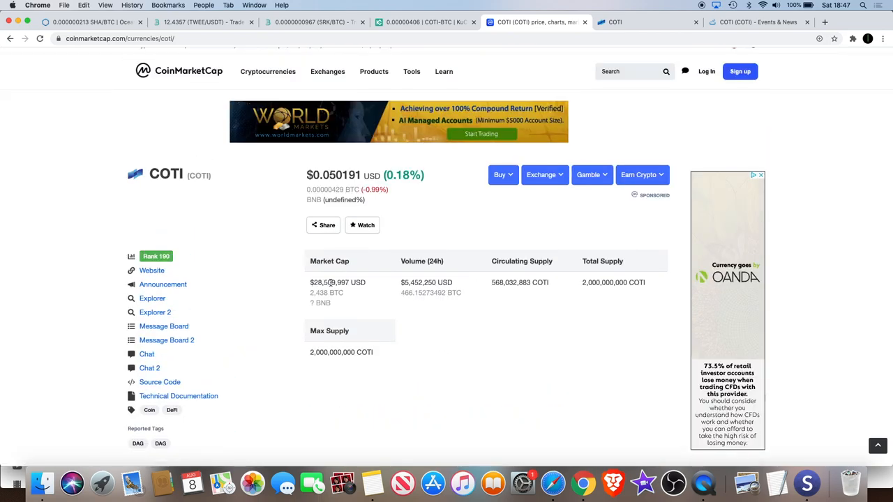
mouse_move(426, 278)
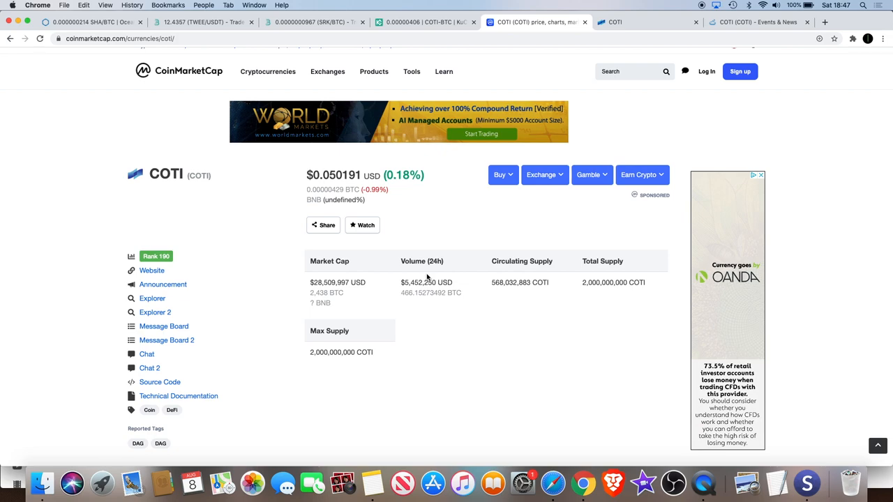
mouse_move(495, 301)
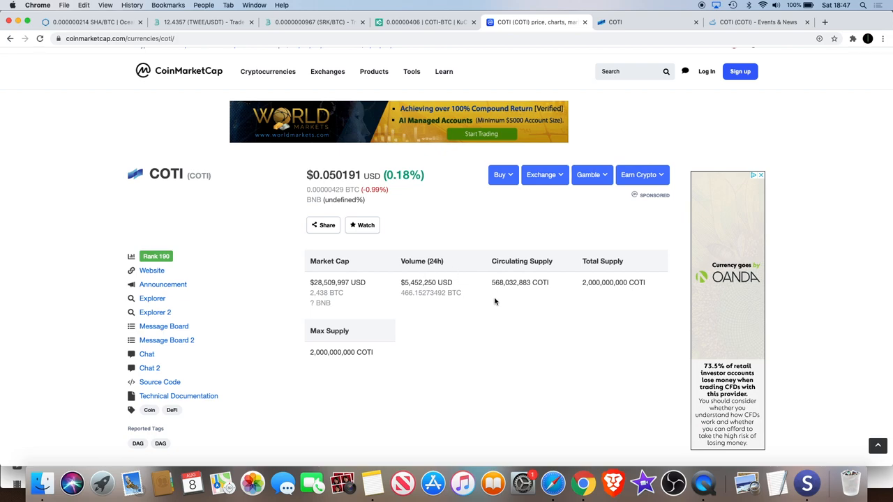
scroll("up", 3)
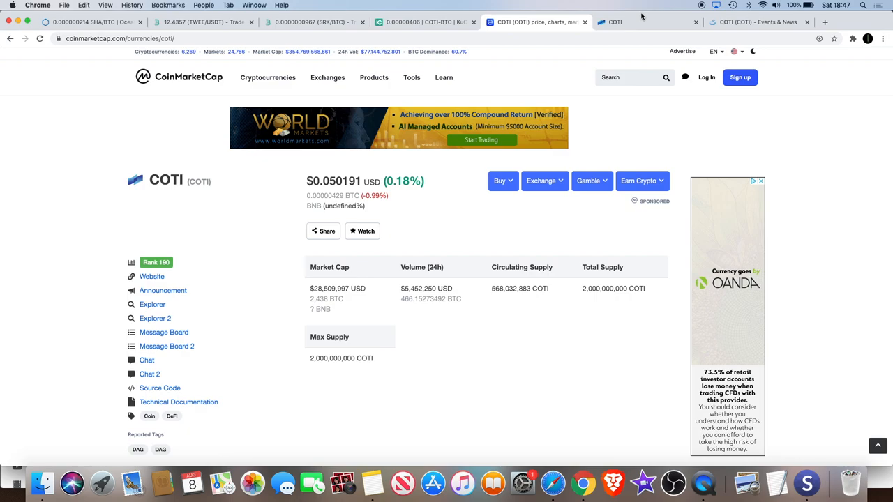
Review CoinMarketCal's 19 upcoming COTI events, including COTI Pay v1.0: VIPER and Coti-X Launch
left_click(756, 23)
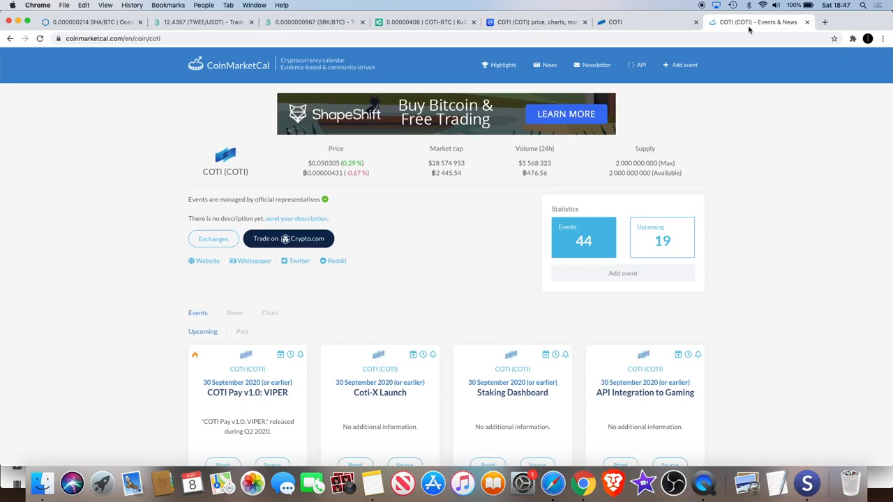
scroll("down", 3)
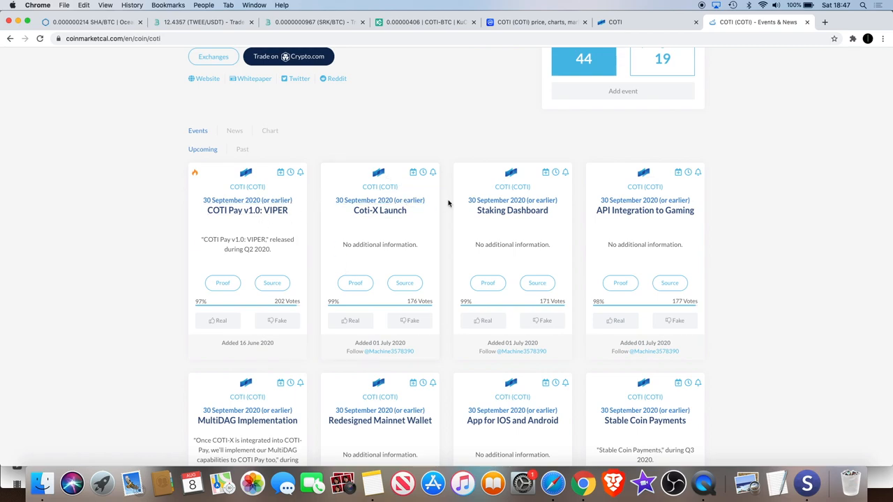
scroll("down", 3)
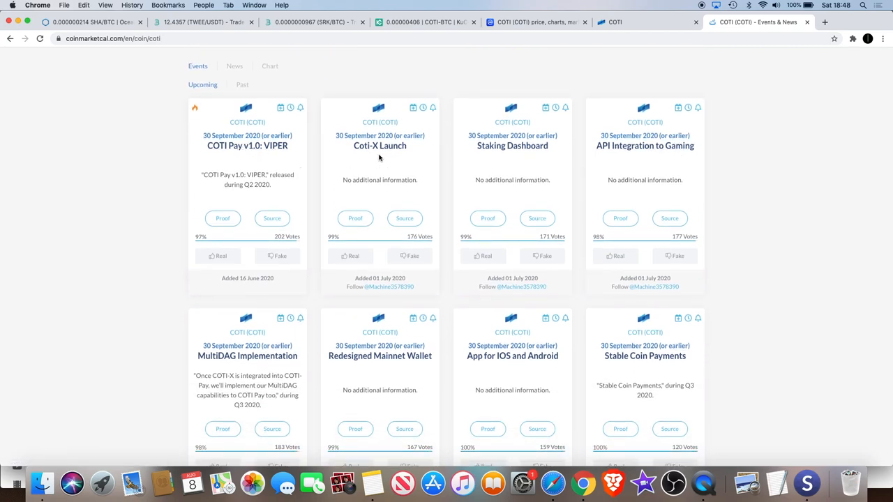
mouse_move(555, 146)
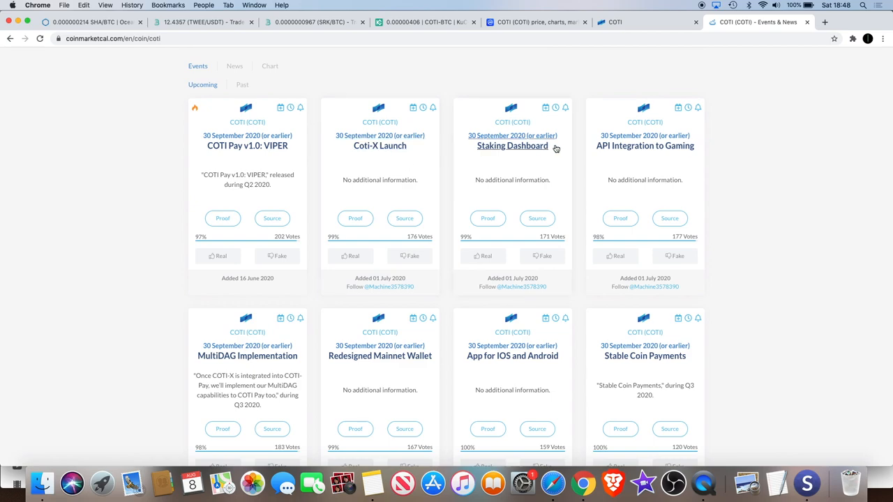
scroll("up", 3)
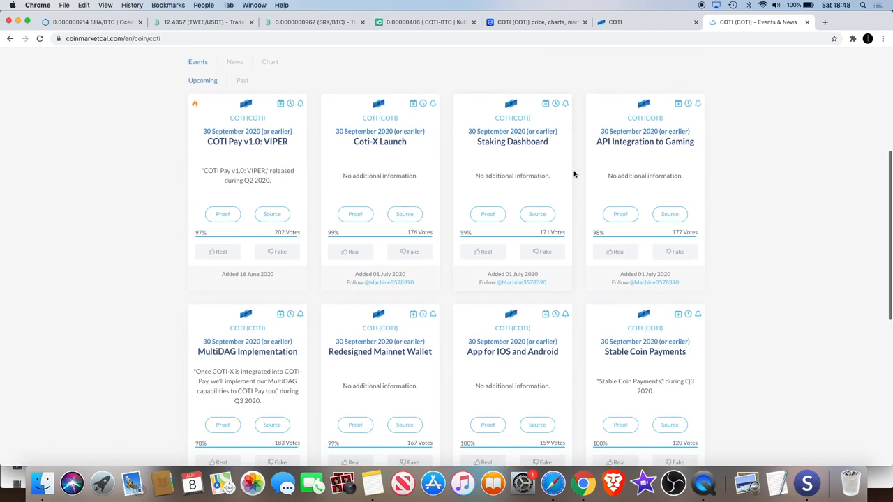
mouse_move(709, 138)
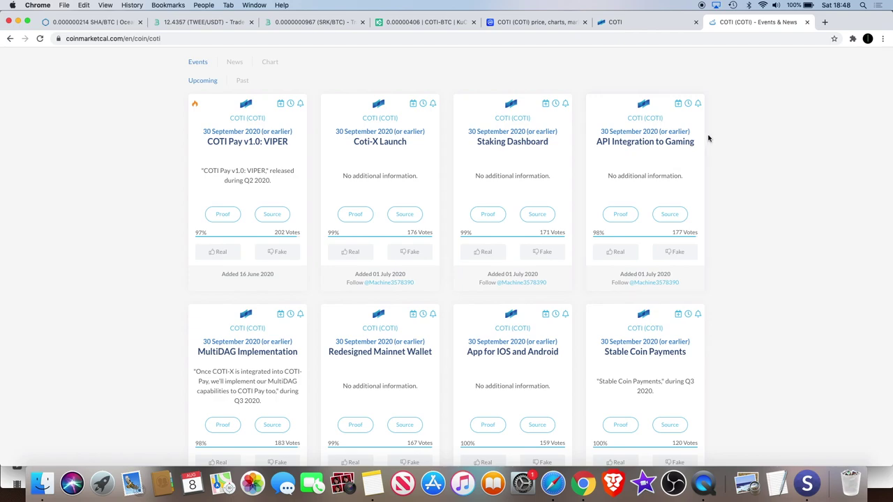
scroll("down", 3)
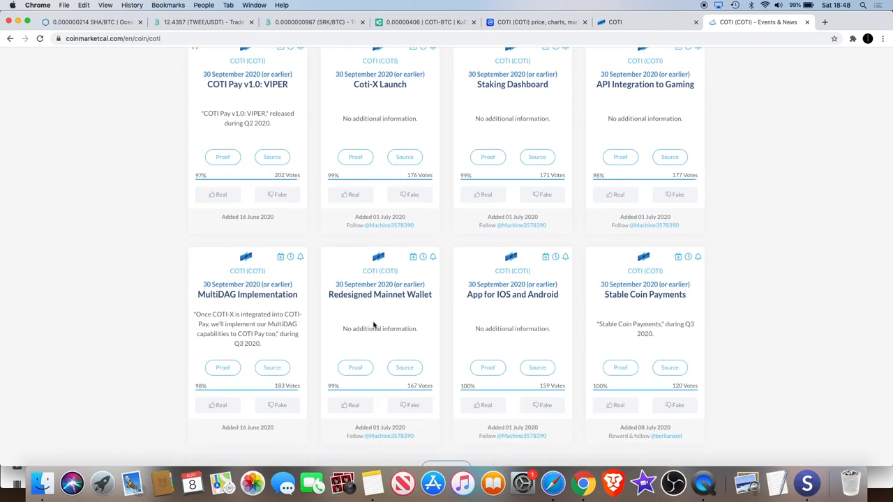
mouse_move(512, 293)
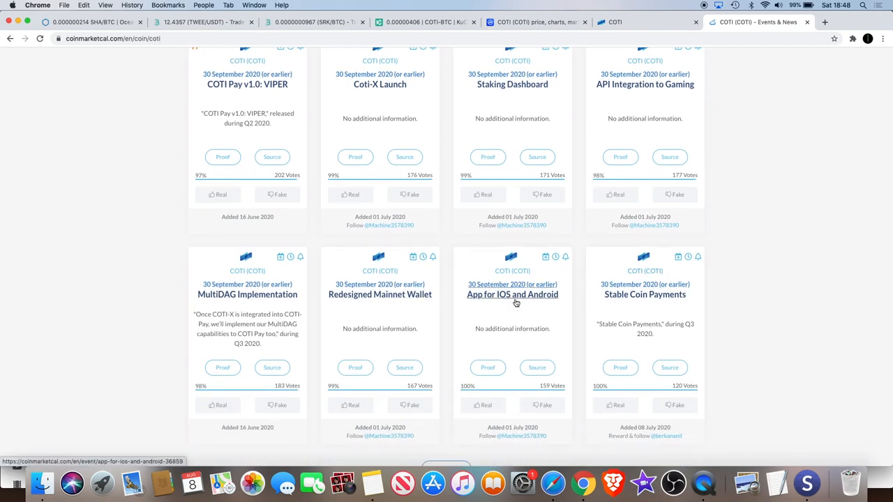
mouse_move(645, 294)
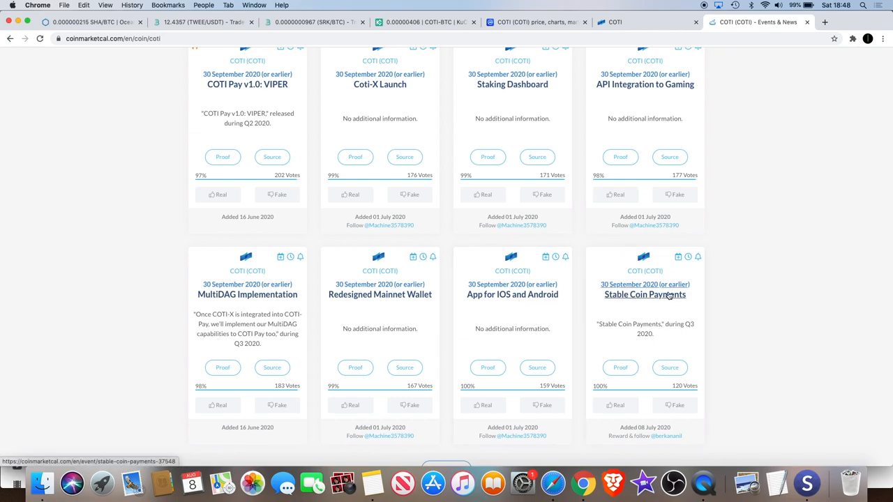
scroll("down", 3)
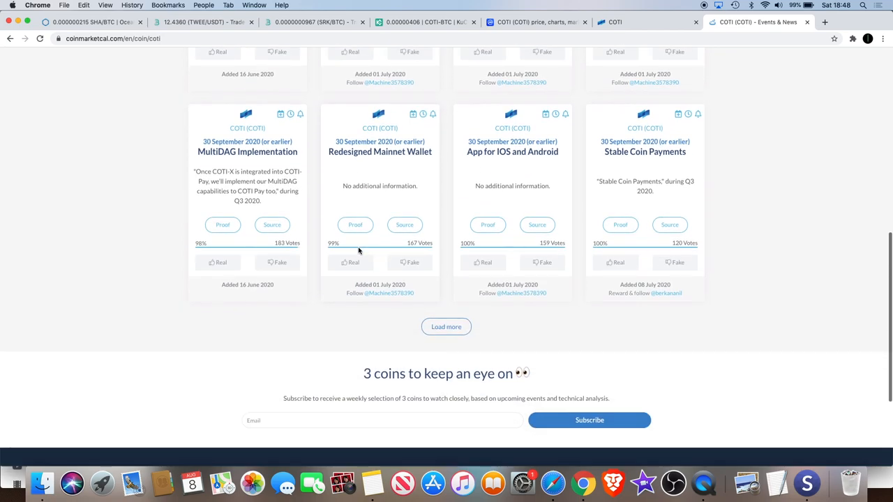
scroll("up", 3)
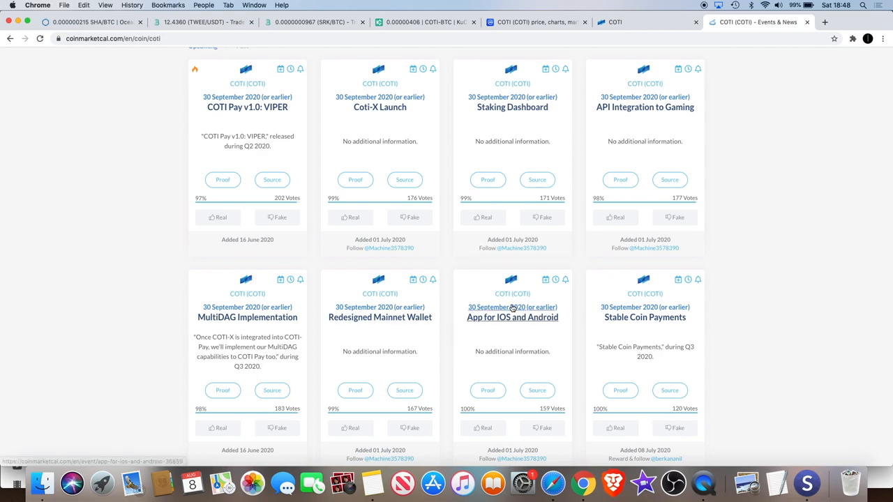
mouse_move(737, 198)
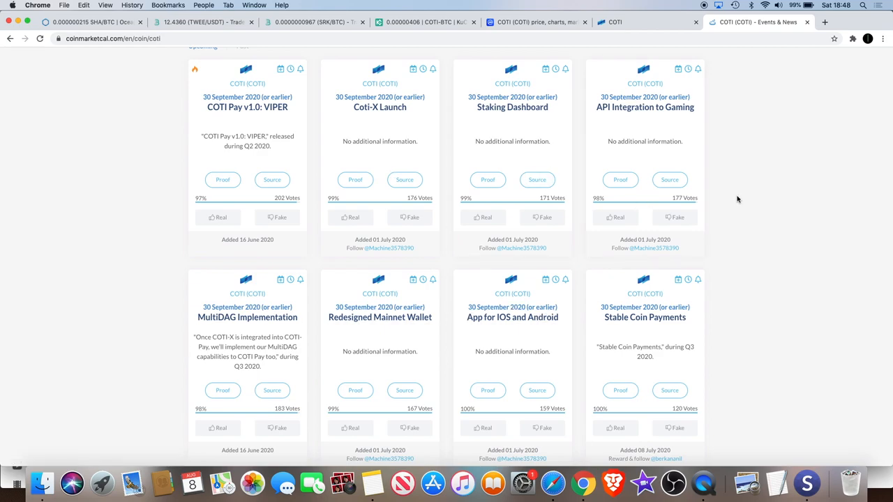
scroll("down", 3)
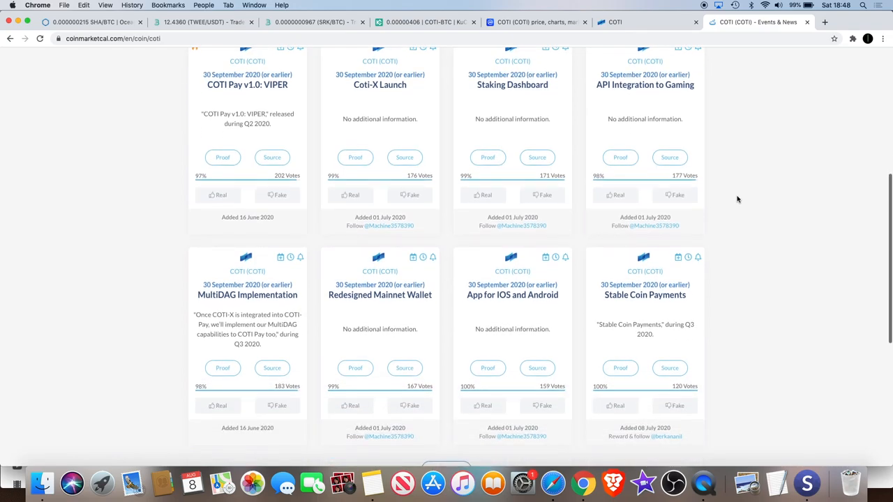
scroll("up", 3)
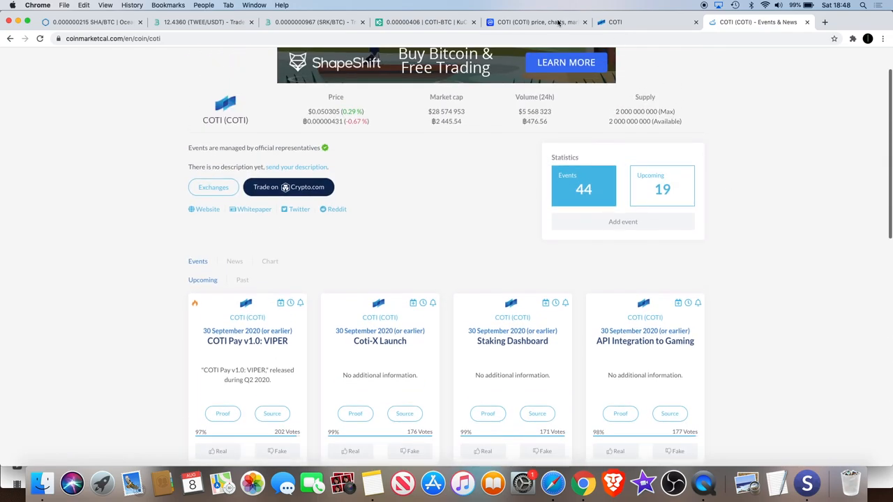
Return to KuCoin's COTI/BTC daily chart showing the gradual climb into August
left_click(426, 22)
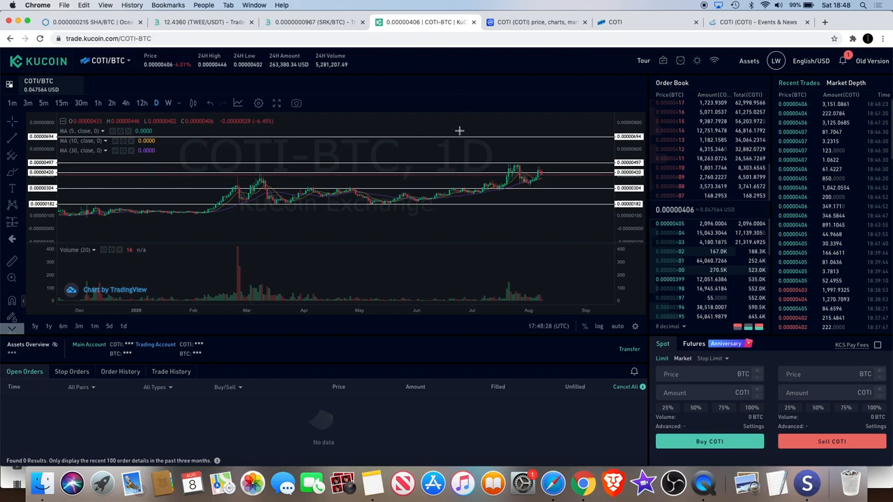
mouse_move(458, 131)
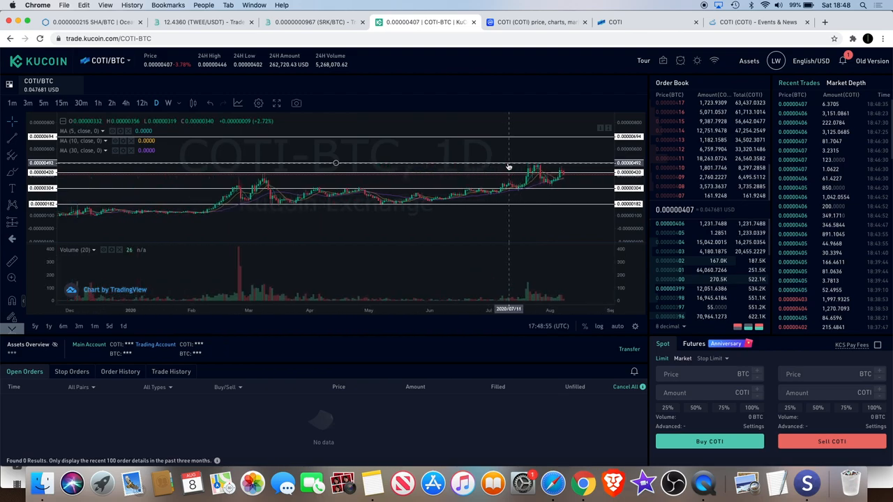
mouse_move(527, 156)
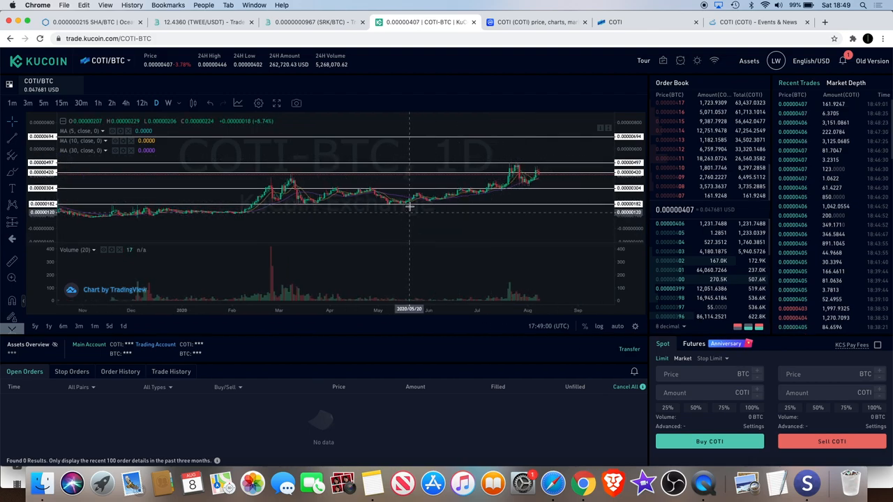
mouse_move(417, 212)
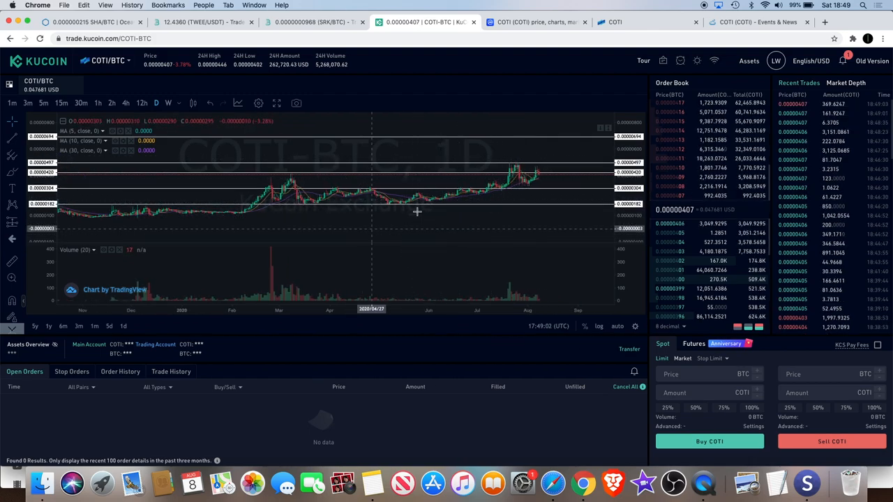
mouse_move(485, 194)
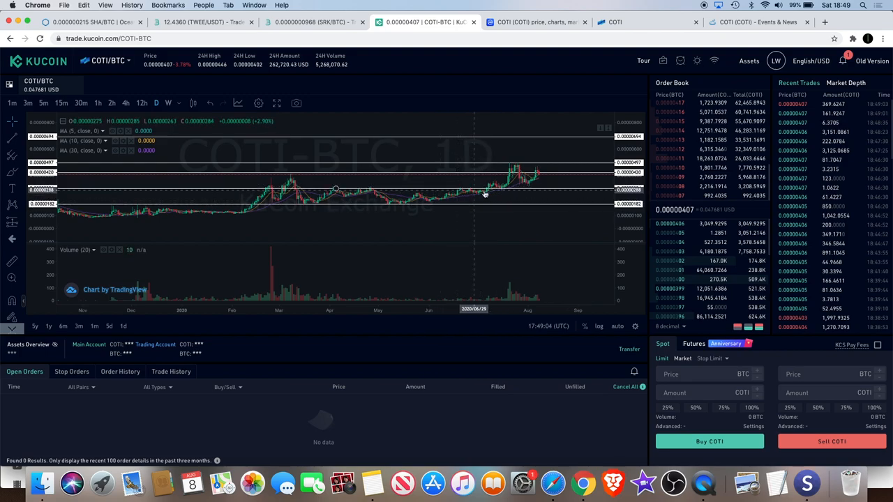
mouse_move(494, 187)
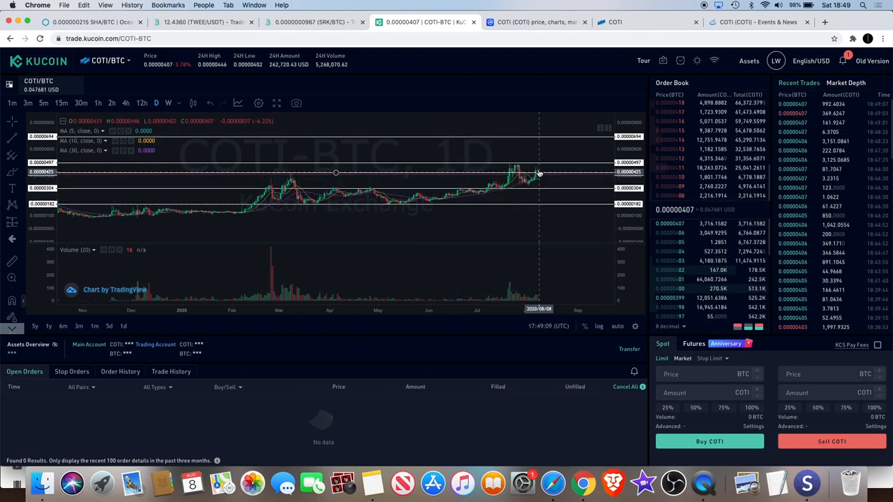
mouse_move(539, 164)
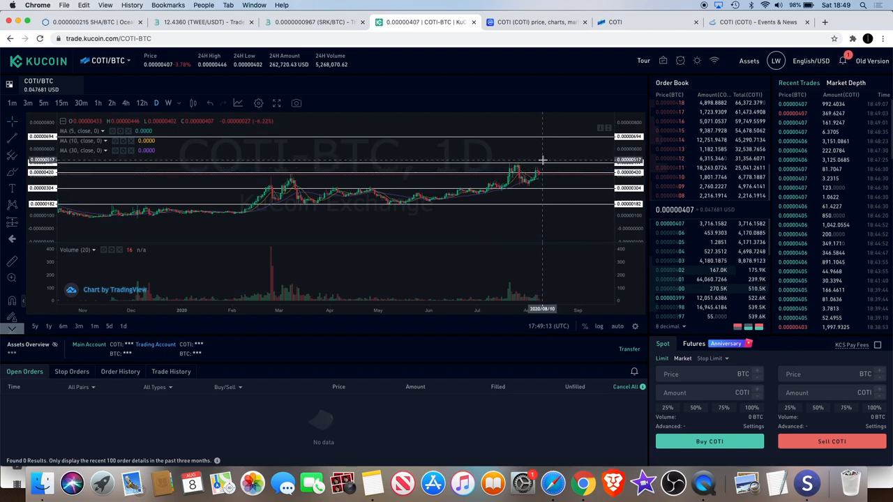
mouse_move(564, 148)
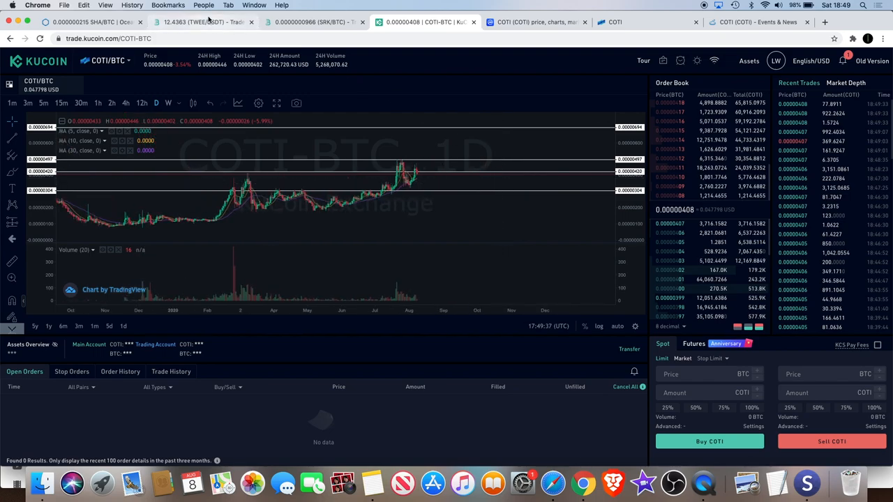
Bring up BitMart's TWEE/USDT chart climbing to about 12.44 USDT
left_click(202, 22)
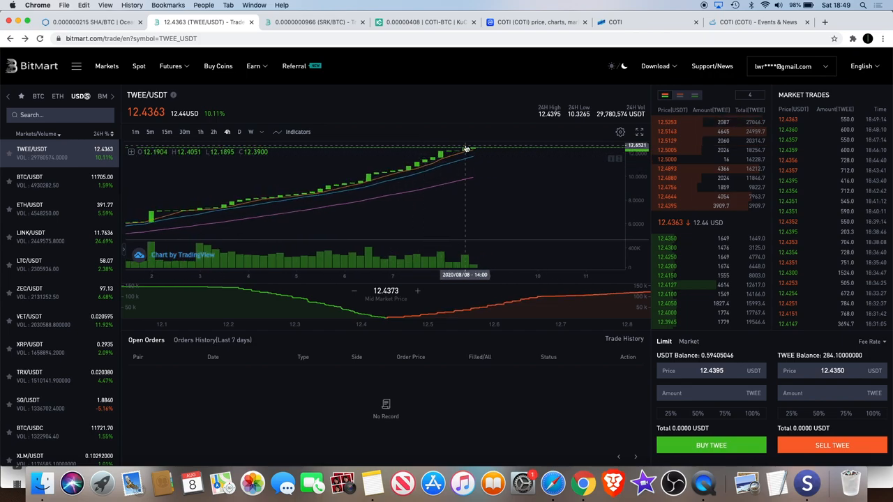
mouse_move(513, 152)
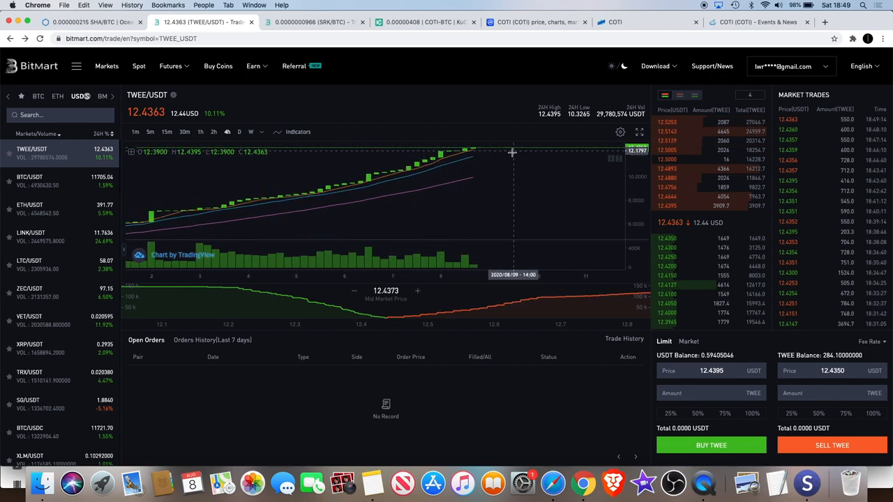
mouse_move(508, 159)
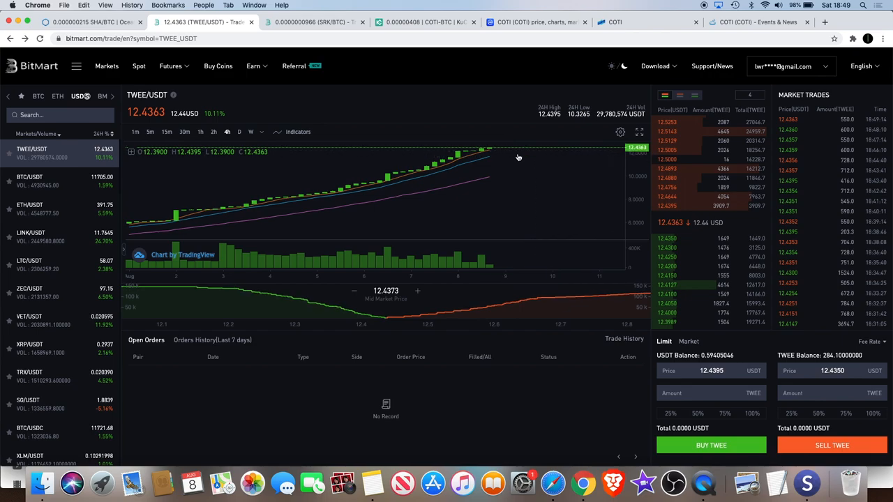
mouse_move(474, 166)
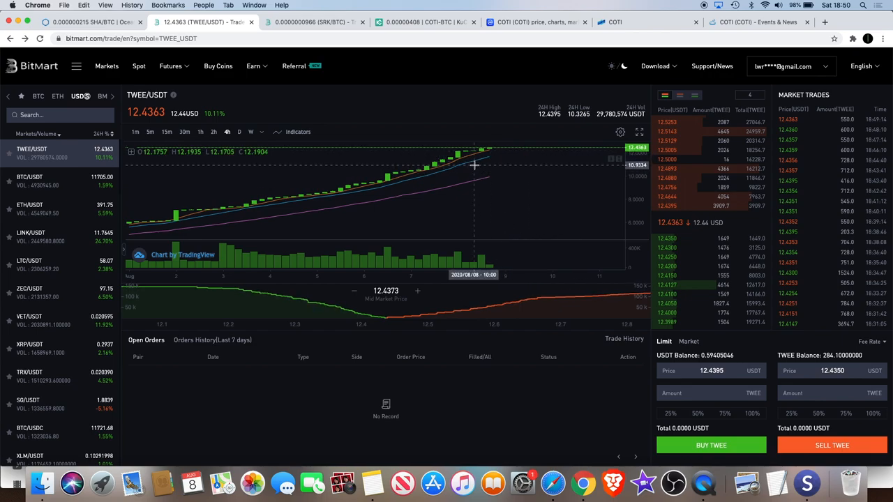
mouse_move(463, 179)
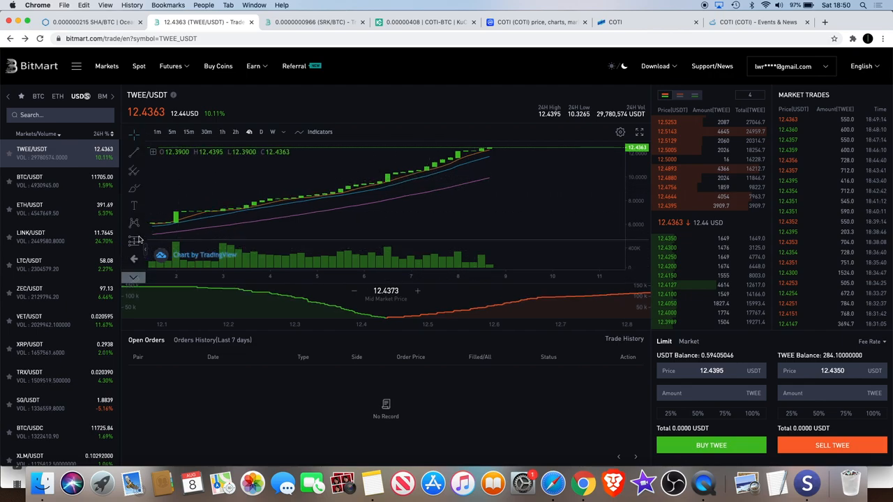
mouse_move(450, 182)
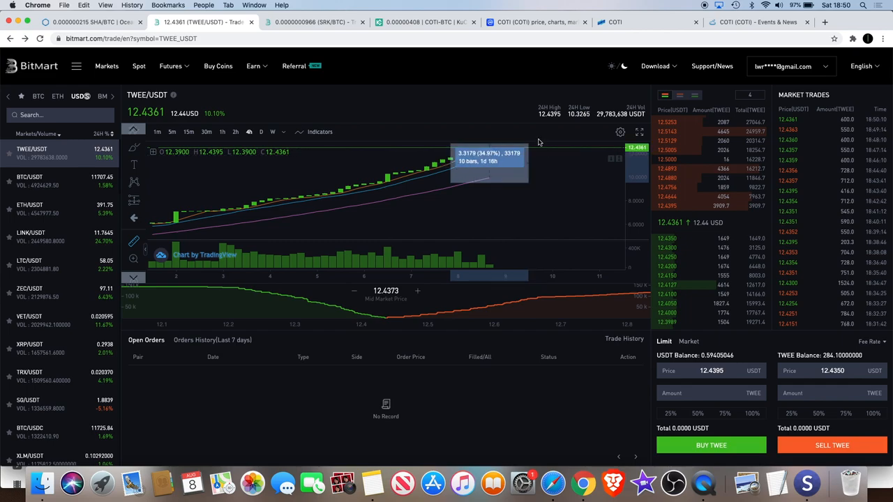
mouse_move(555, 146)
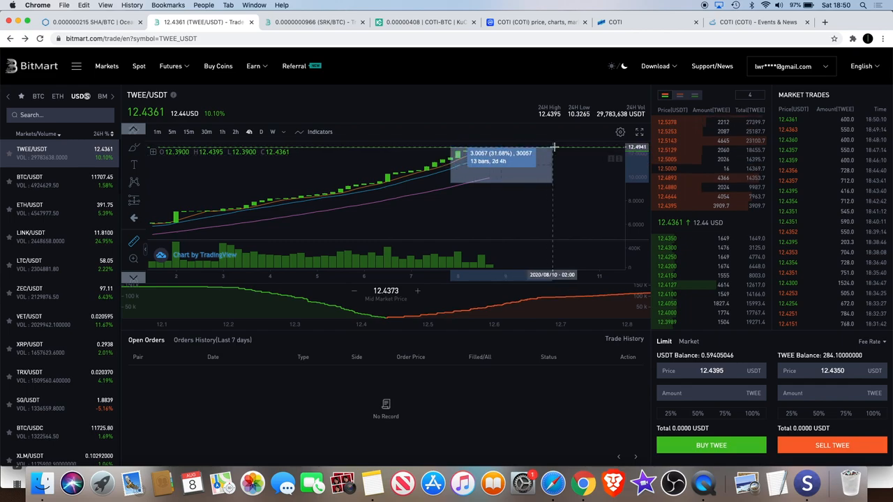
mouse_move(556, 153)
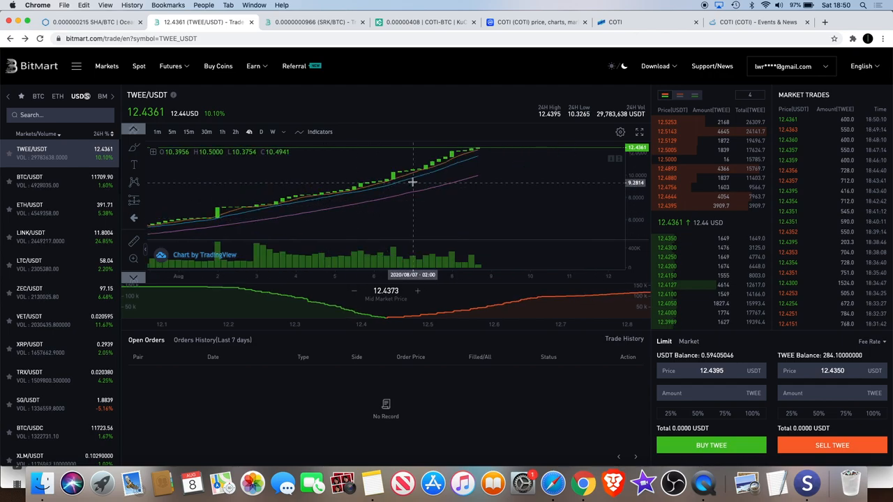
mouse_move(482, 168)
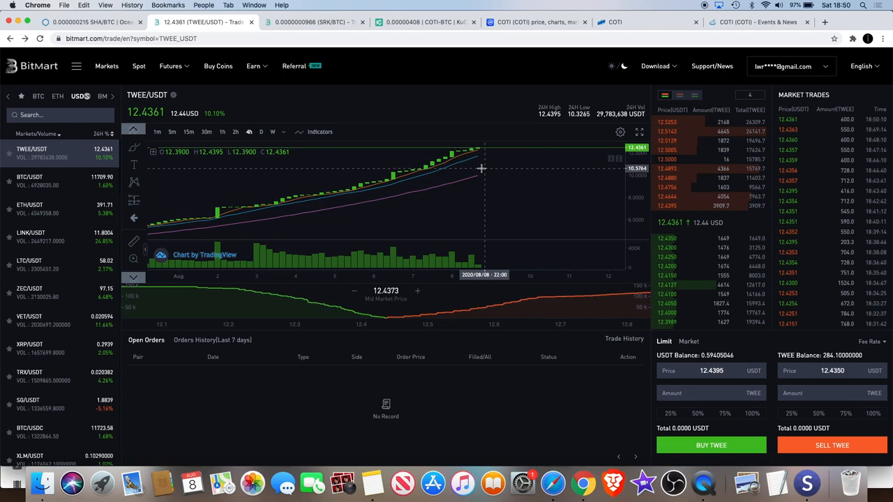
mouse_move(474, 175)
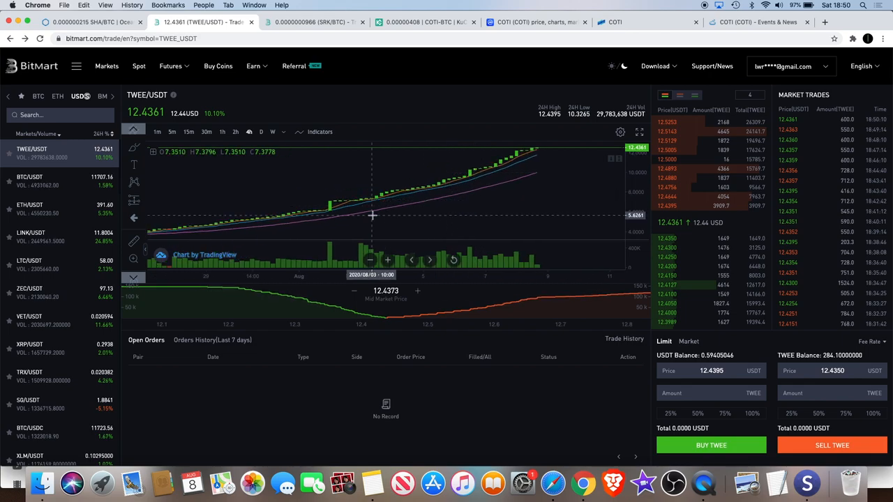
mouse_move(463, 185)
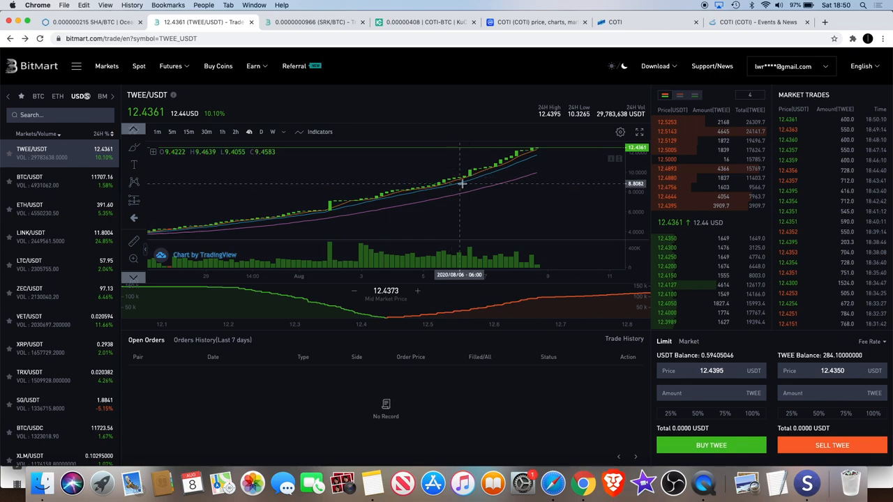
mouse_move(544, 173)
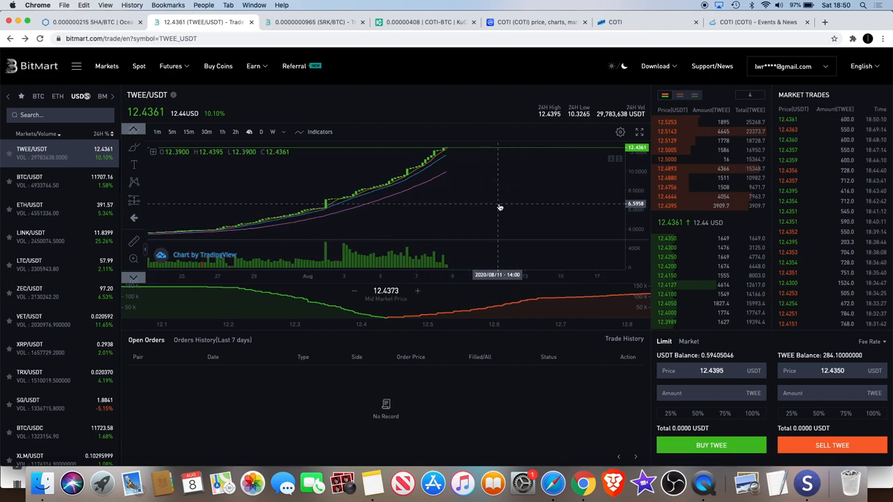
mouse_move(460, 147)
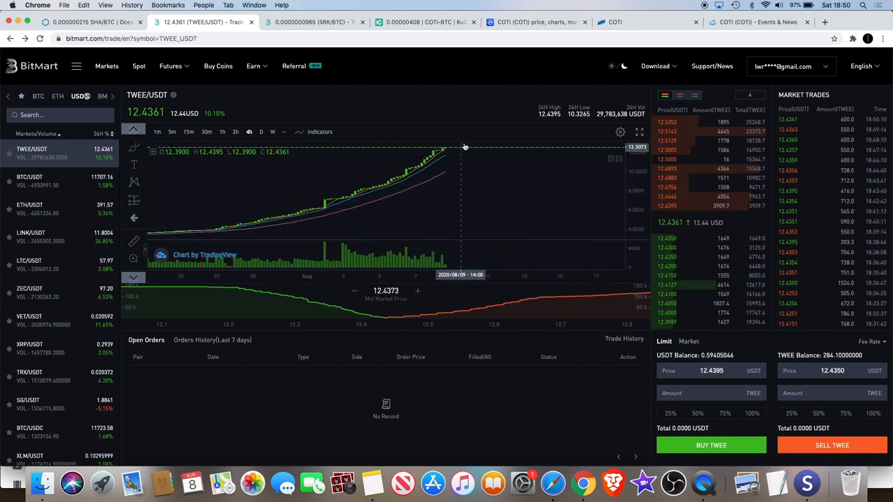
mouse_move(444, 142)
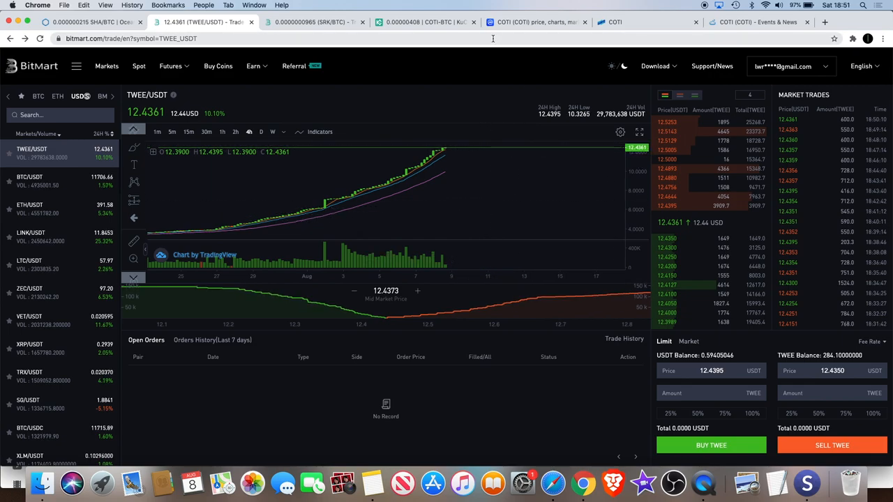
mouse_move(509, 151)
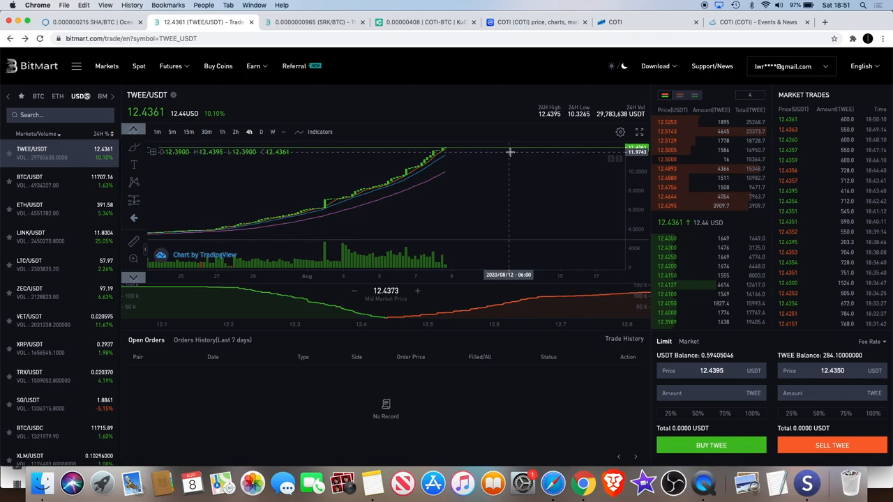